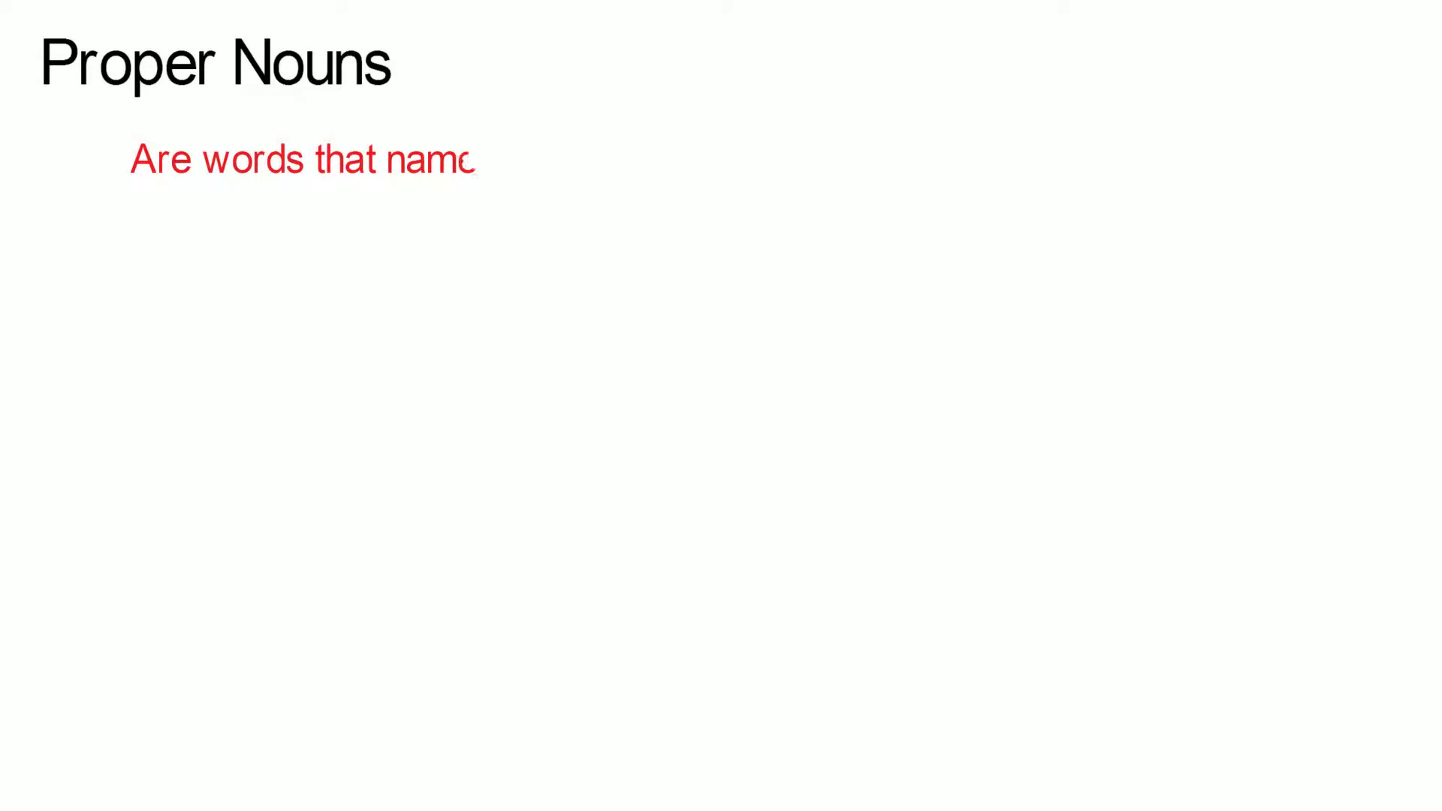
Add the red definition 'a specific person, place or th...' under Proper Nouns and advance to the next slide.
{"action": "type", "text": "a specific person, place or th"}
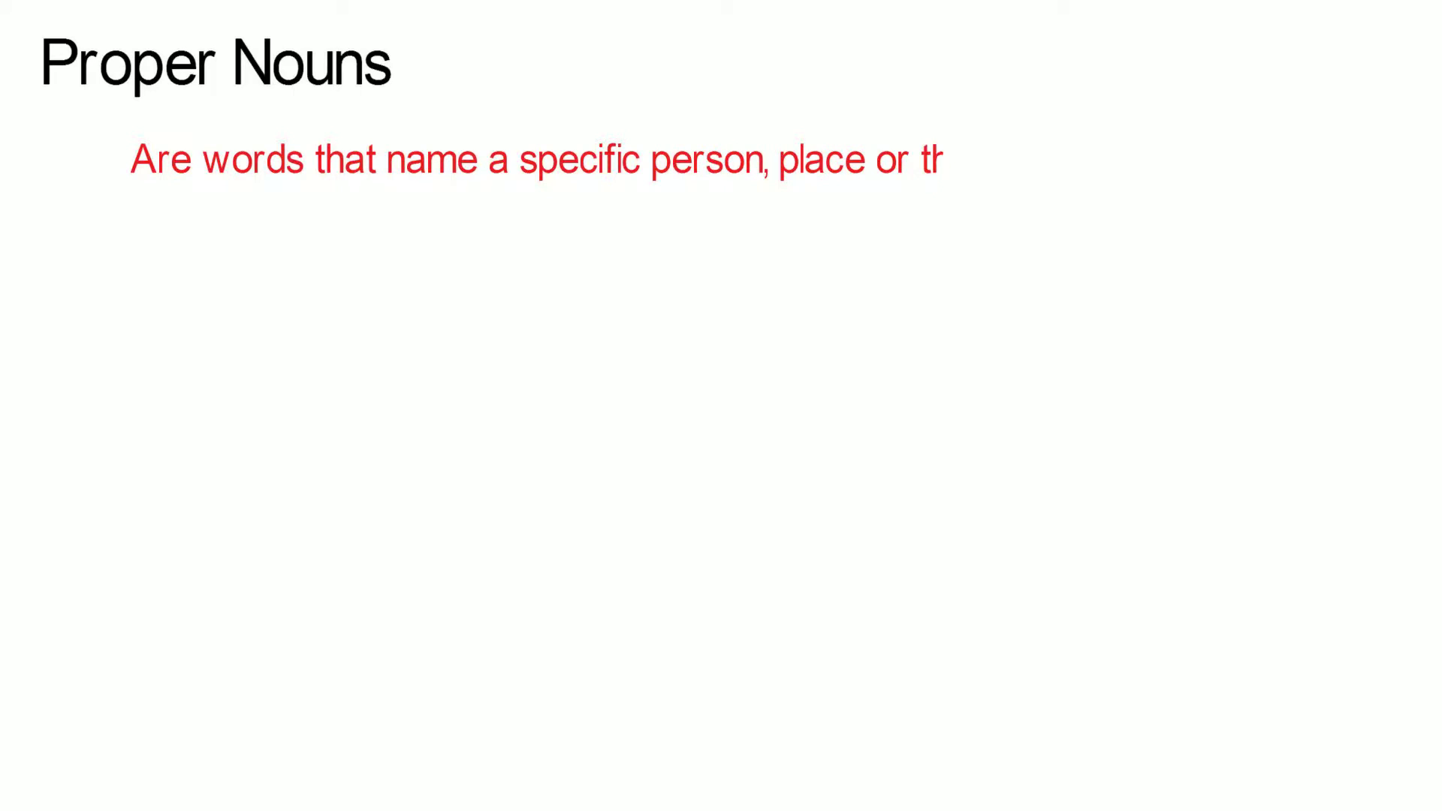
{"action": "key", "text": "Right"}
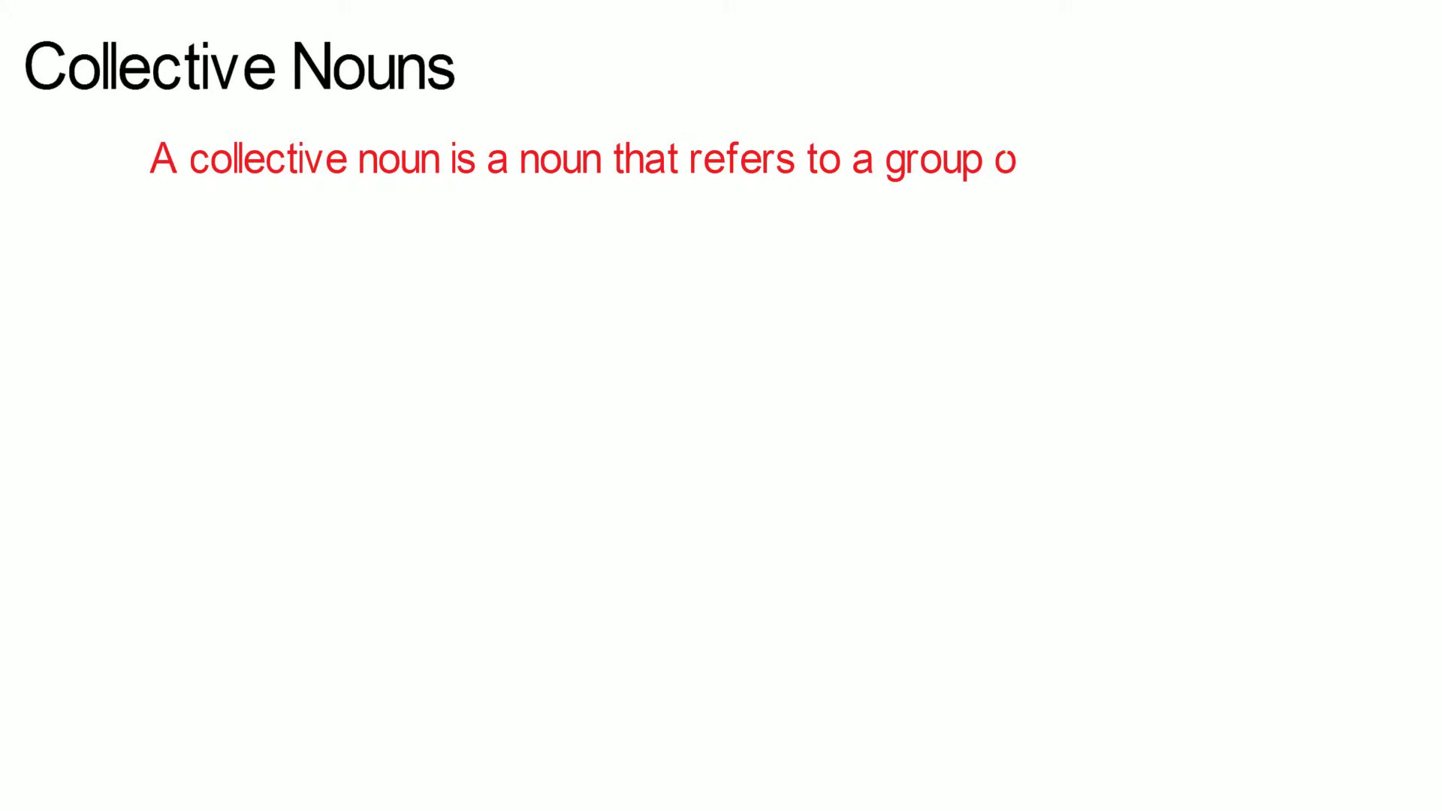